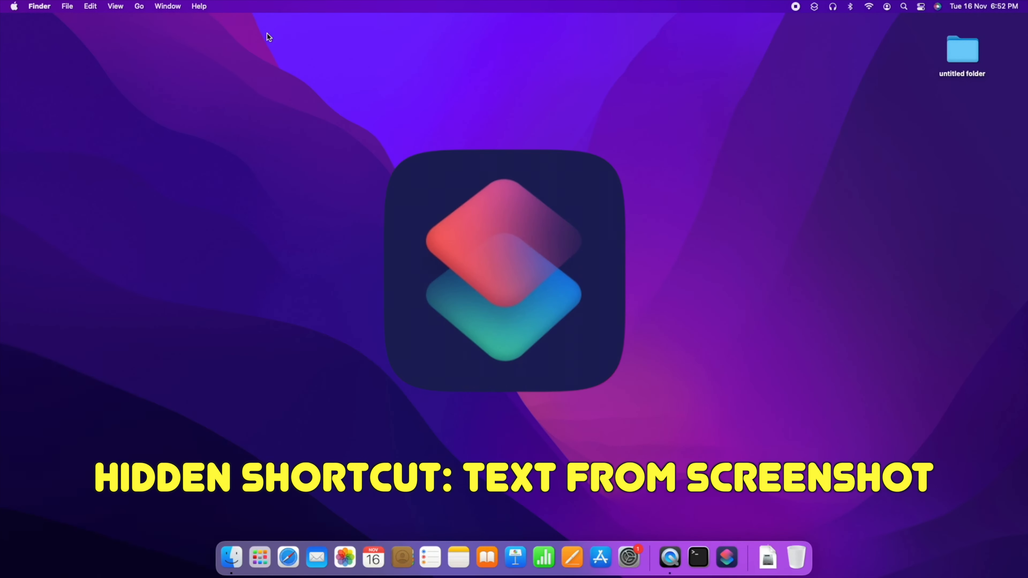
pyautogui.moveTo(291, 282)
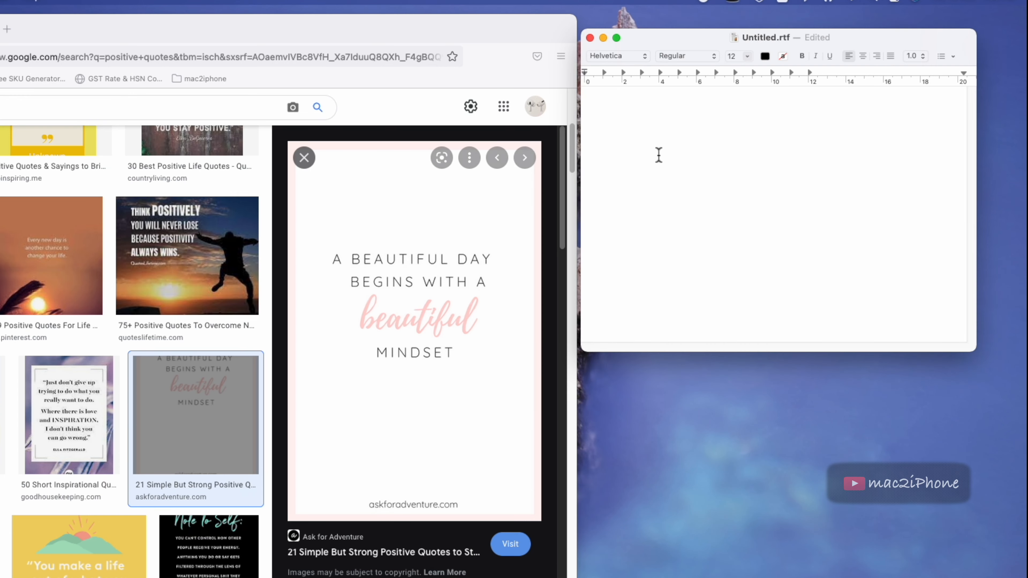
# Check the Paste option in the empty TextEdit document, then dismiss the context menu
pyautogui.rightClick(659, 155)
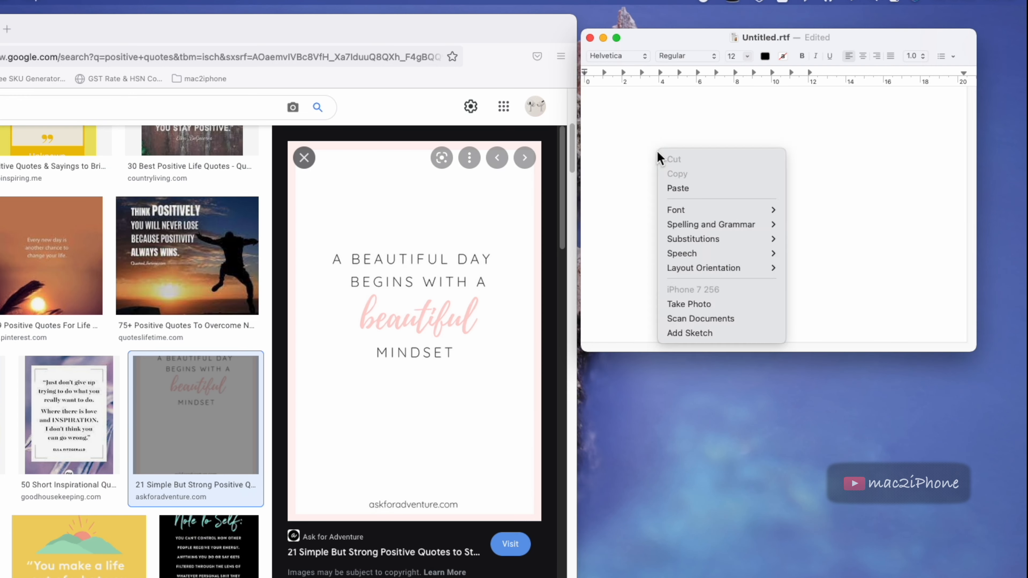
pyautogui.click(677, 188)
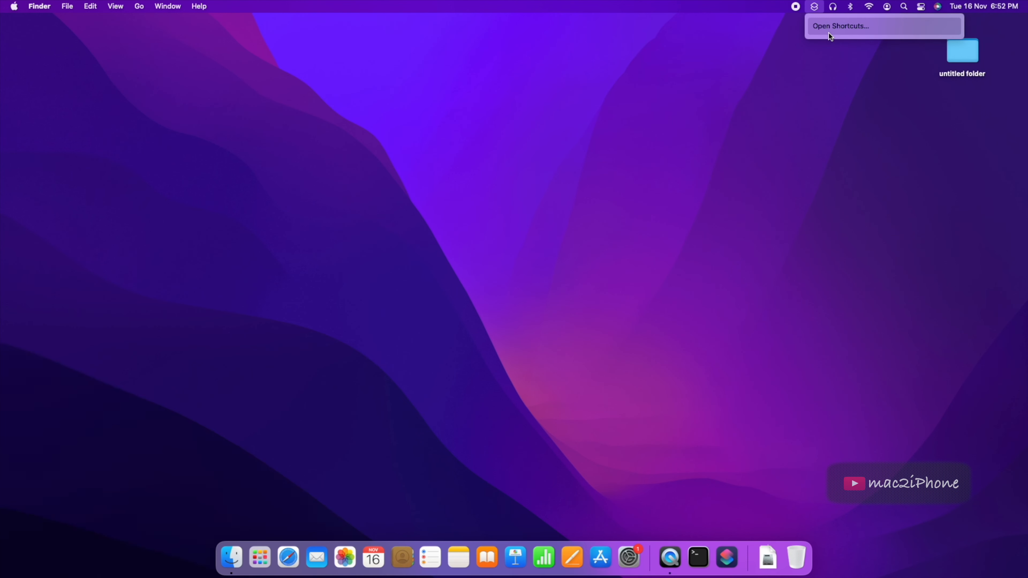
# Launch the Shortcuts app from its menu bar icon to the All Shortcuts library
pyautogui.click(903, 7)
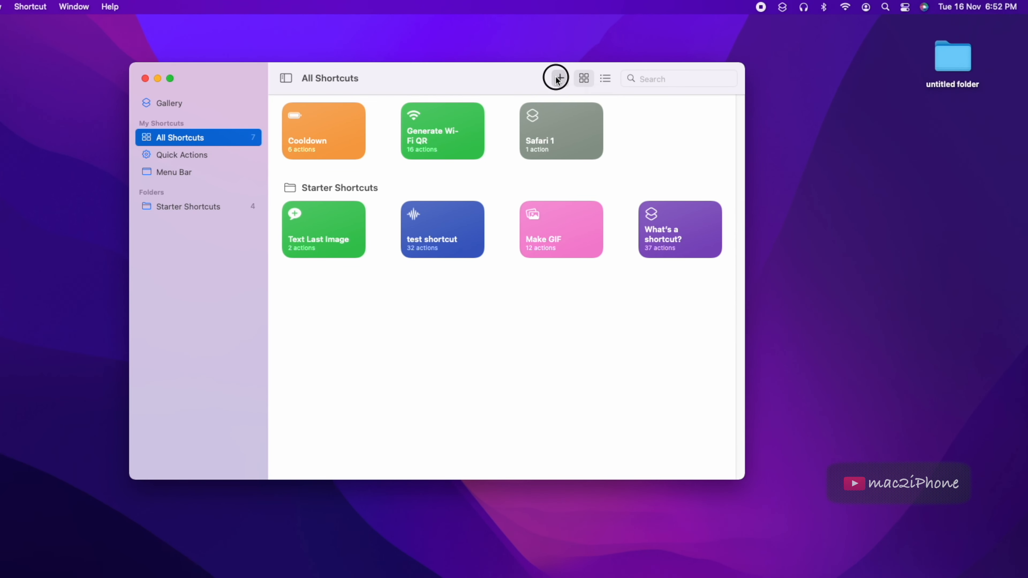
# Create a new shortcut and add a Take Screenshot action set to Interactive
pyautogui.click(554, 79)
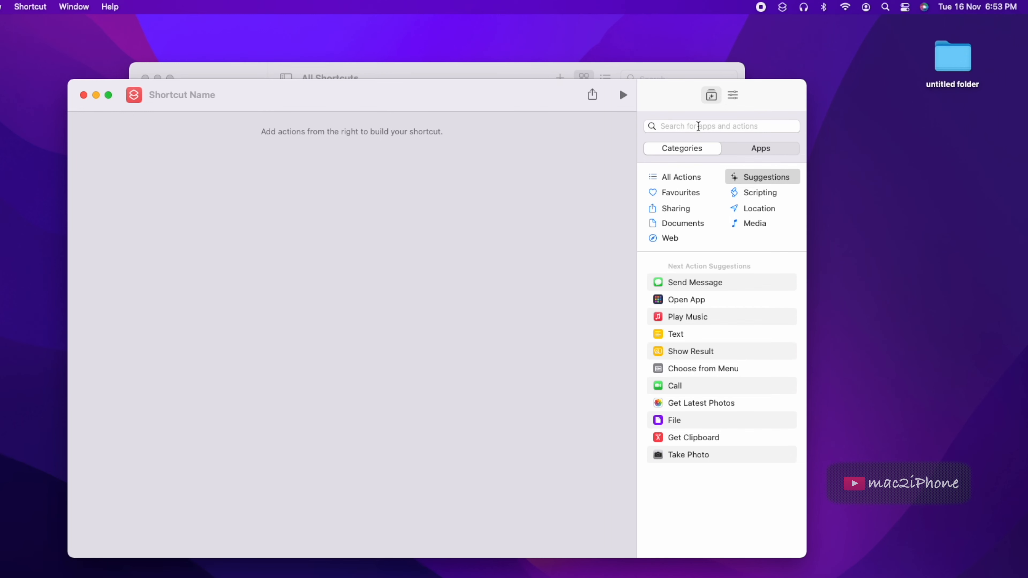
pyautogui.click(720, 126)
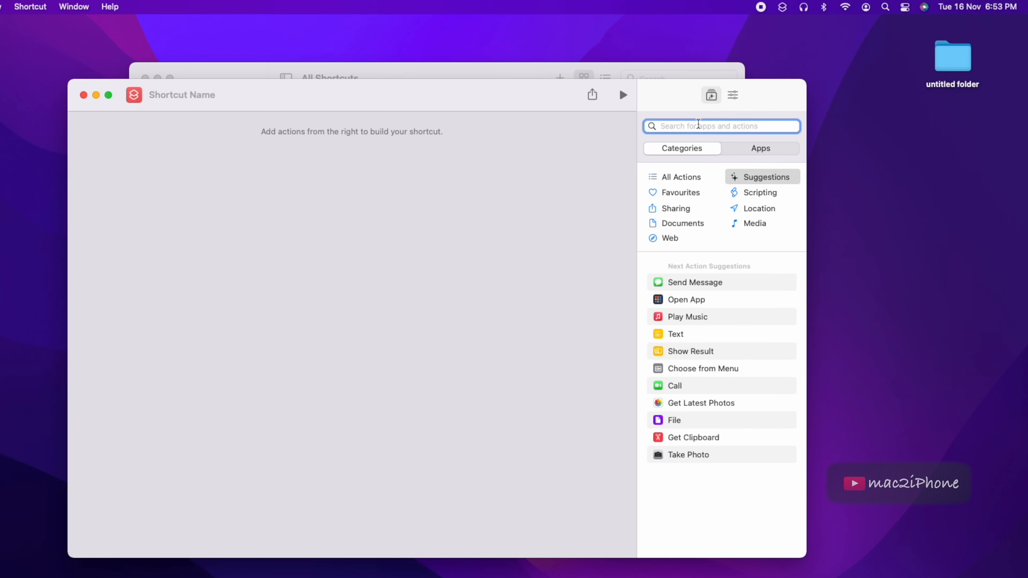
pyautogui.write('cap')
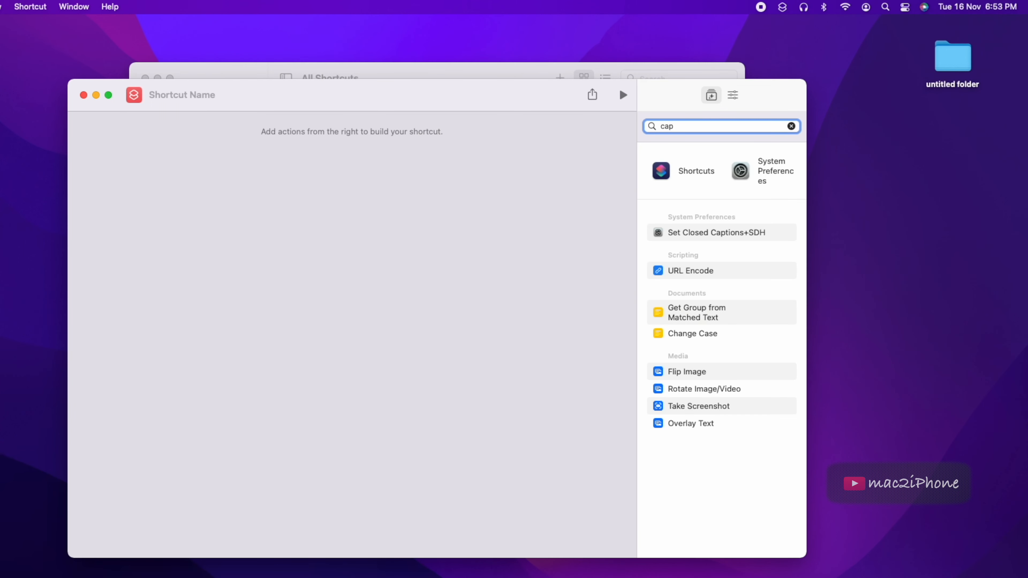
pyautogui.moveTo(698, 405)
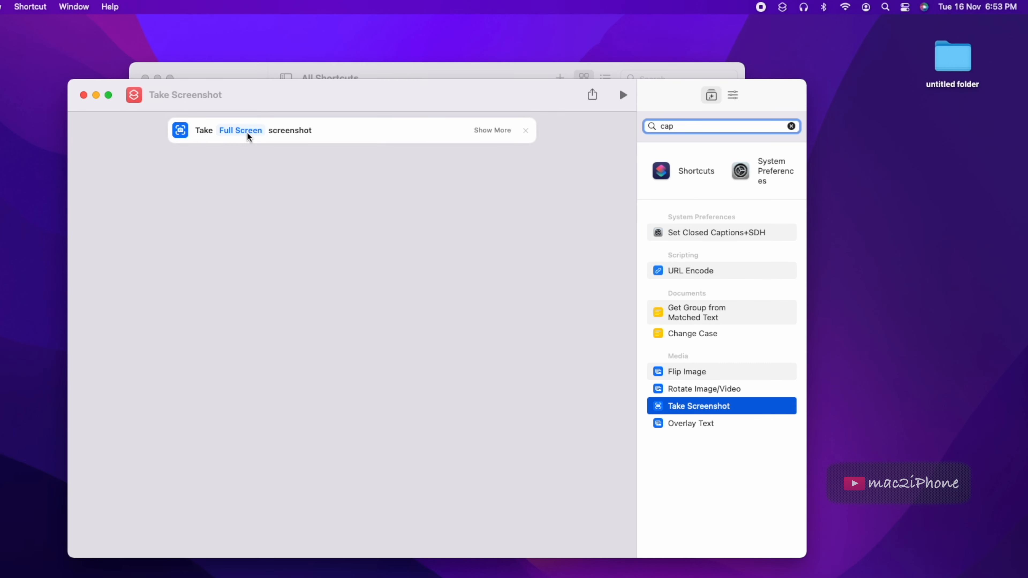
pyautogui.click(240, 131)
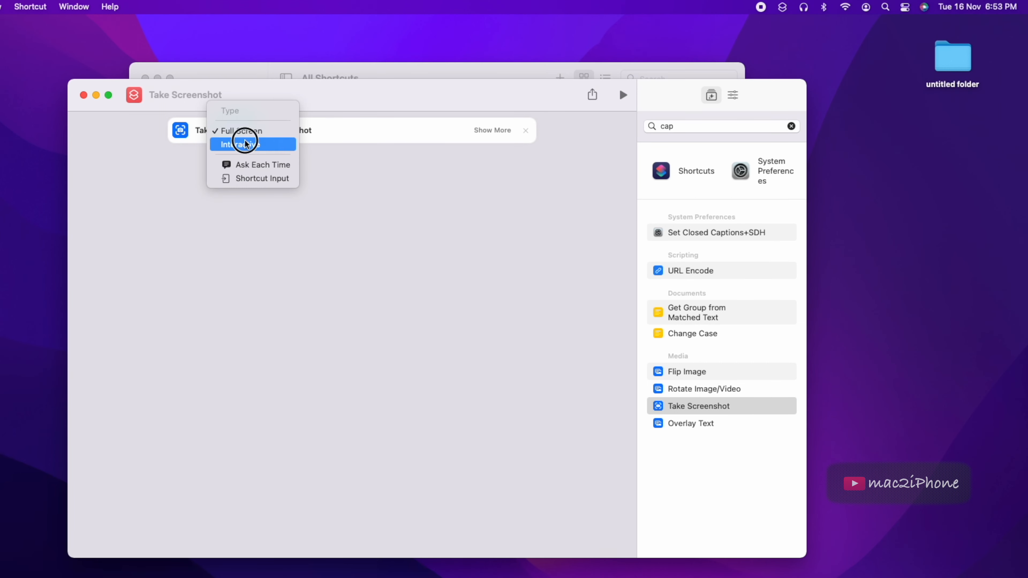
pyautogui.click(241, 143)
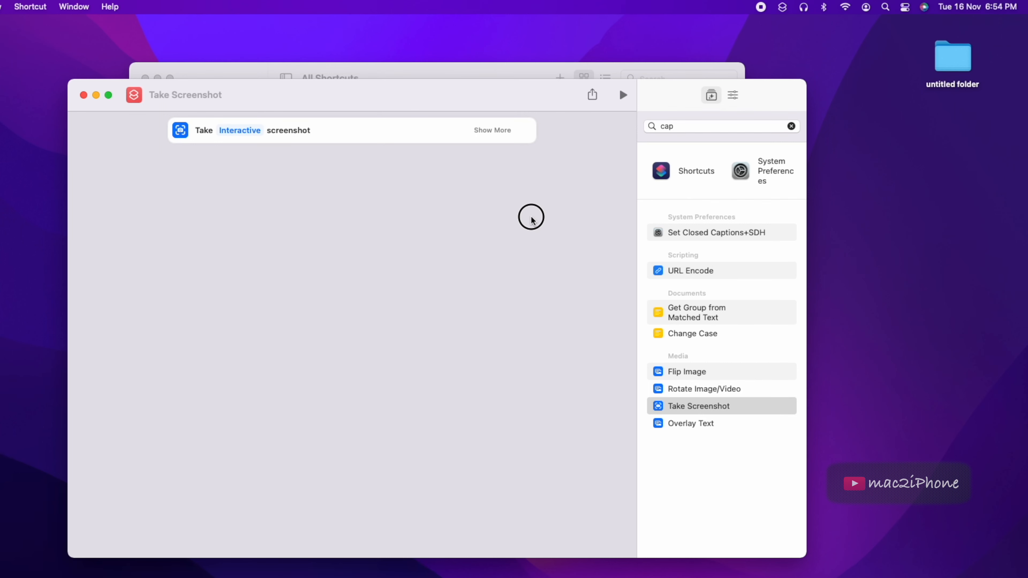
# Expand the screenshot action's options and set its Selection to Custom
pyautogui.click(492, 129)
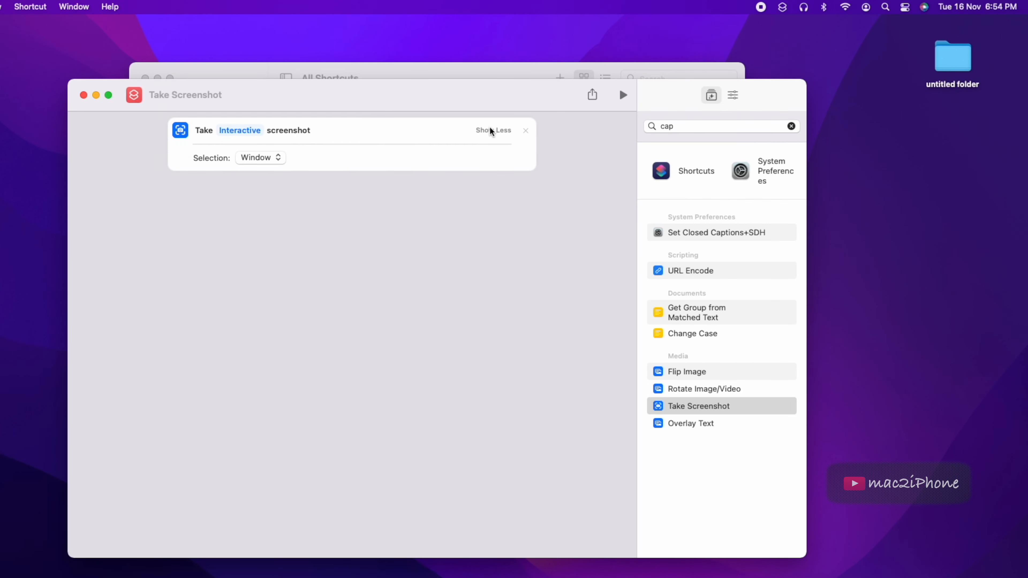
pyautogui.click(260, 157)
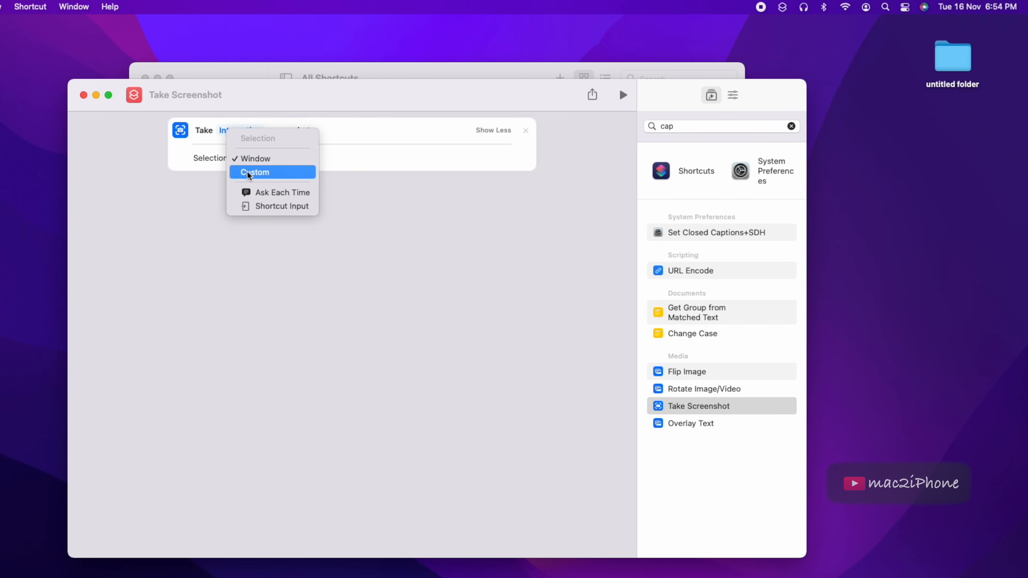
pyautogui.click(254, 172)
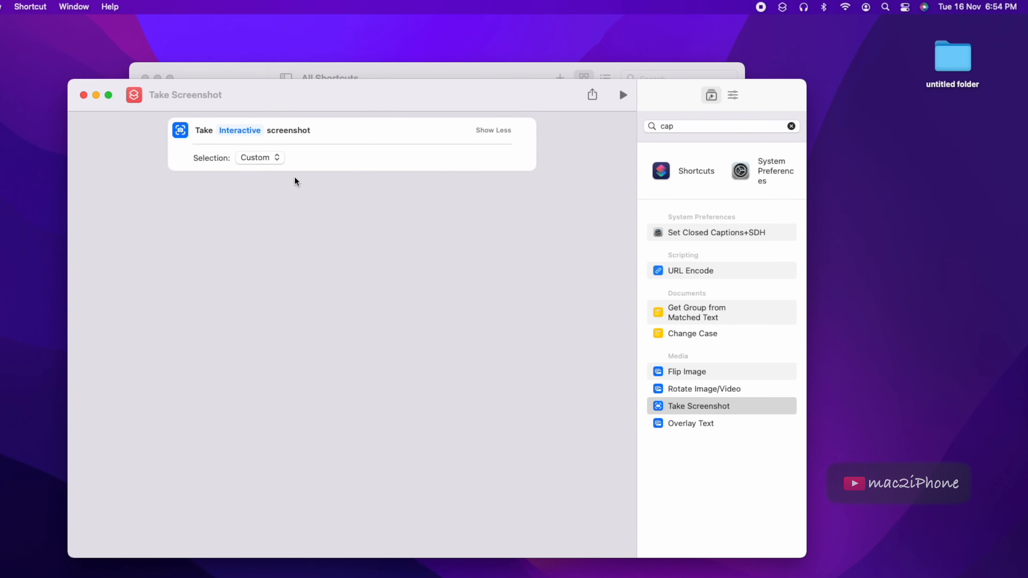
pyautogui.moveTo(468, 225)
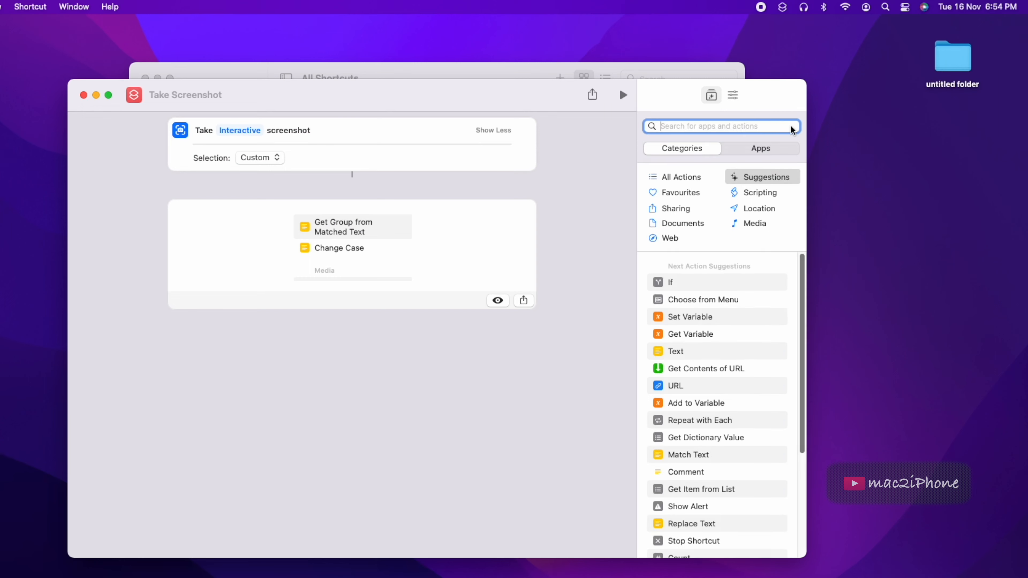
# Add Extract Text from Image after the screenshot and page through its Quick Look preview
pyautogui.write('text')
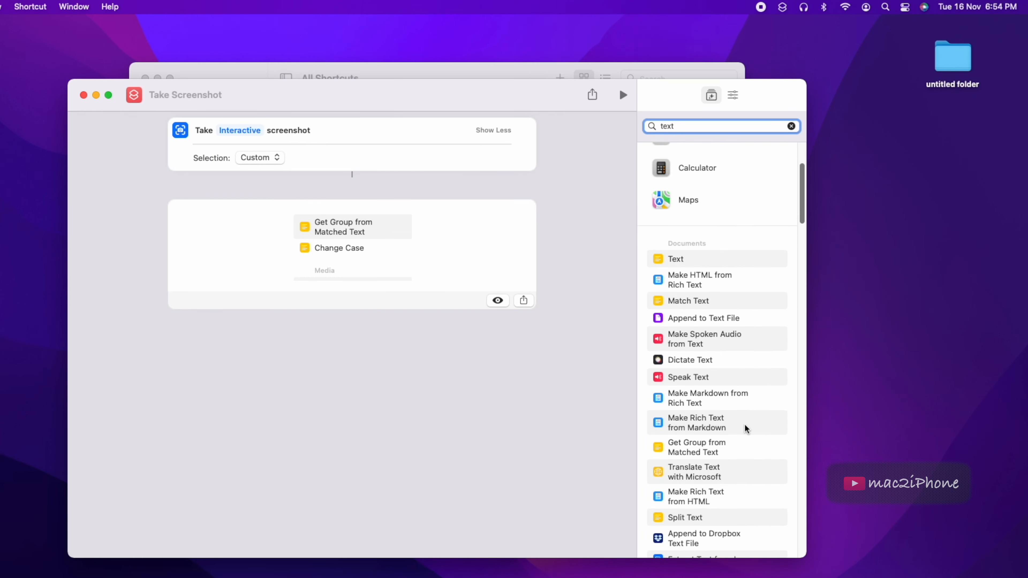
pyautogui.scroll(-3)
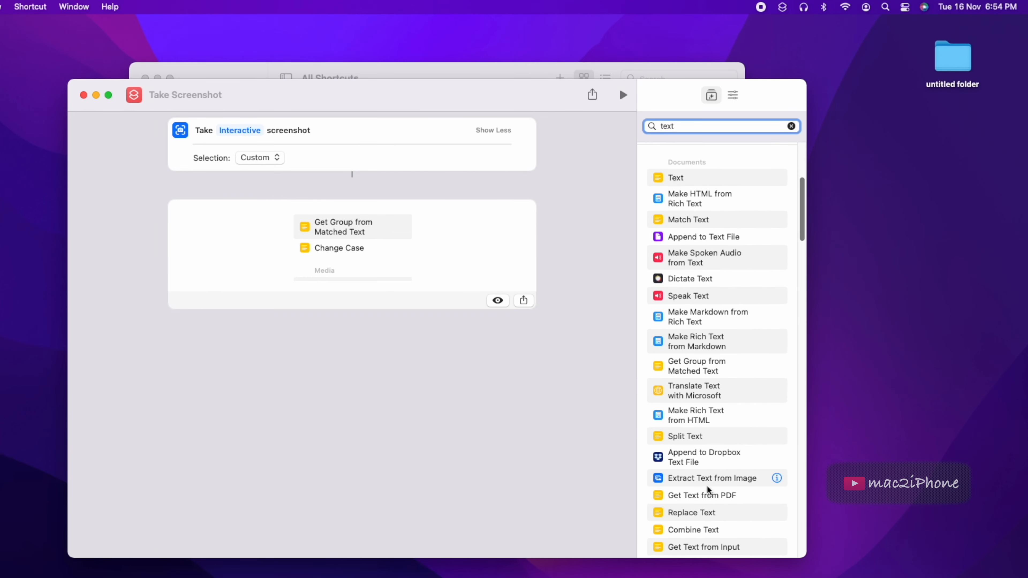
pyautogui.doubleClick(710, 478)
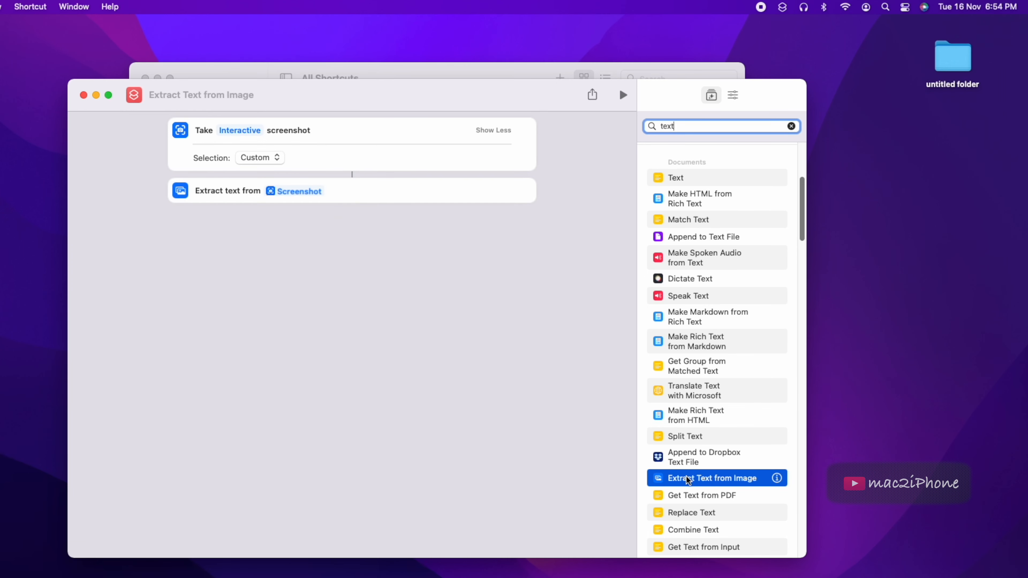
pyautogui.moveTo(254, 199)
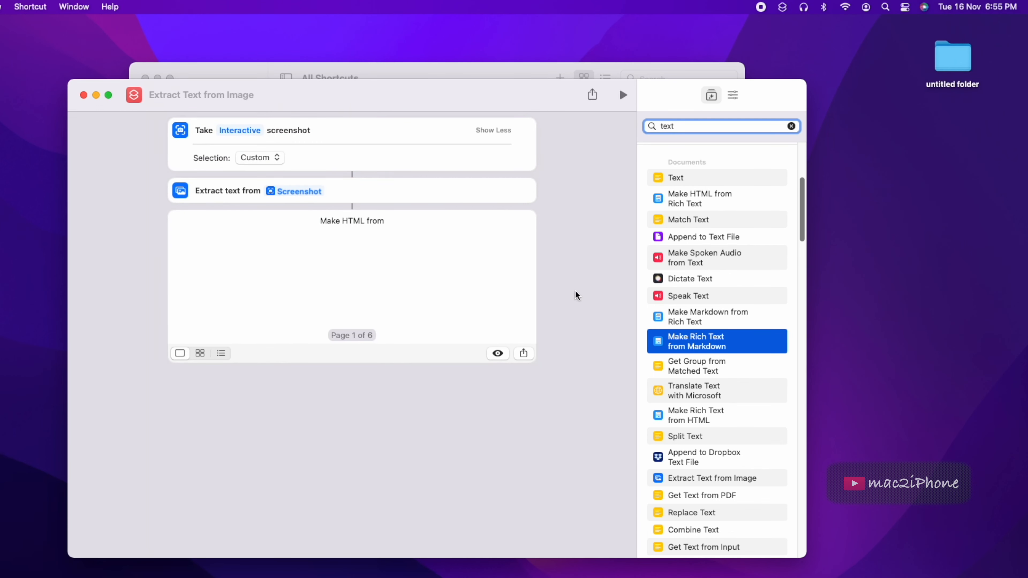
pyautogui.click(522, 277)
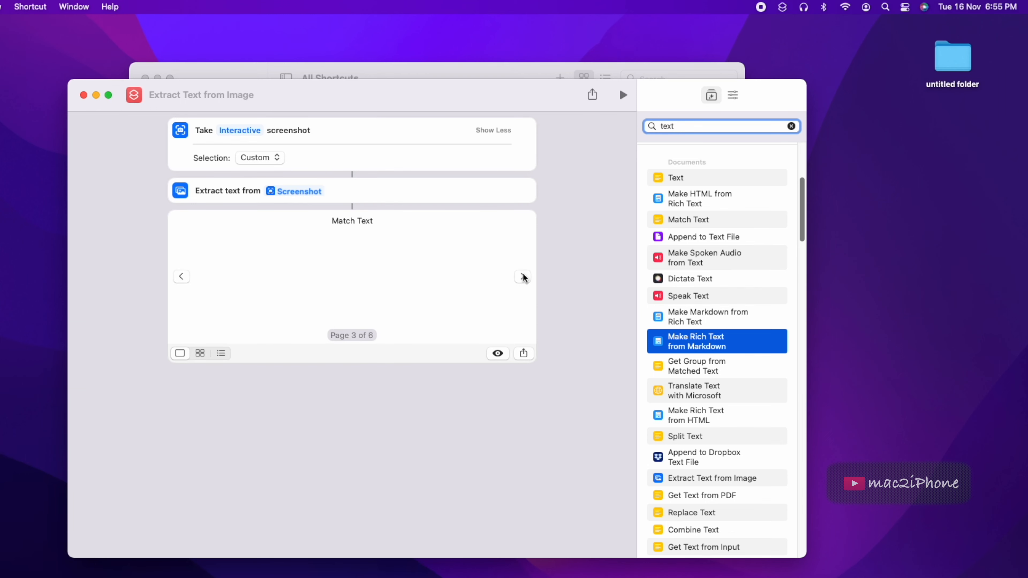
pyautogui.click(523, 276)
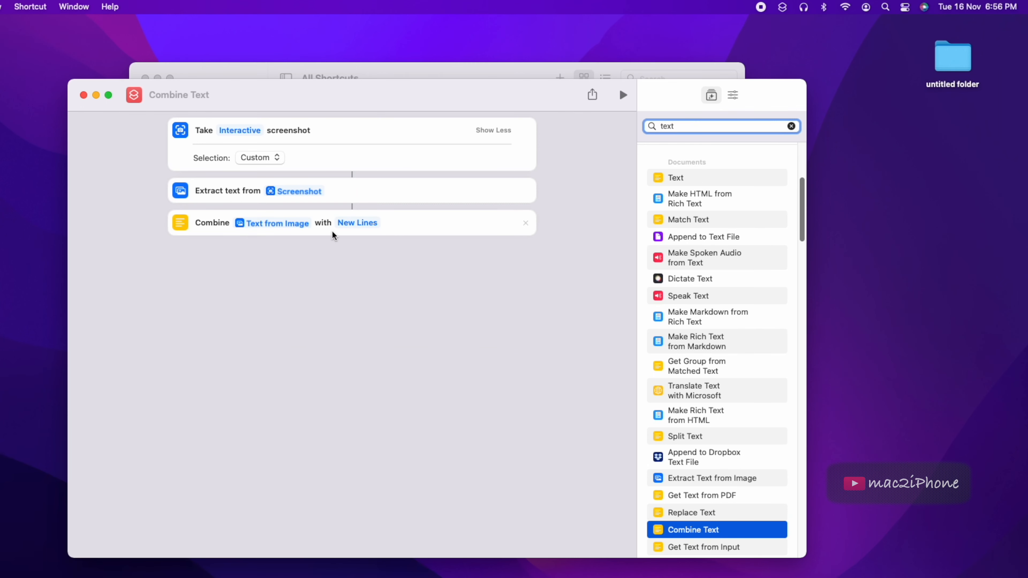
pyautogui.moveTo(359, 228)
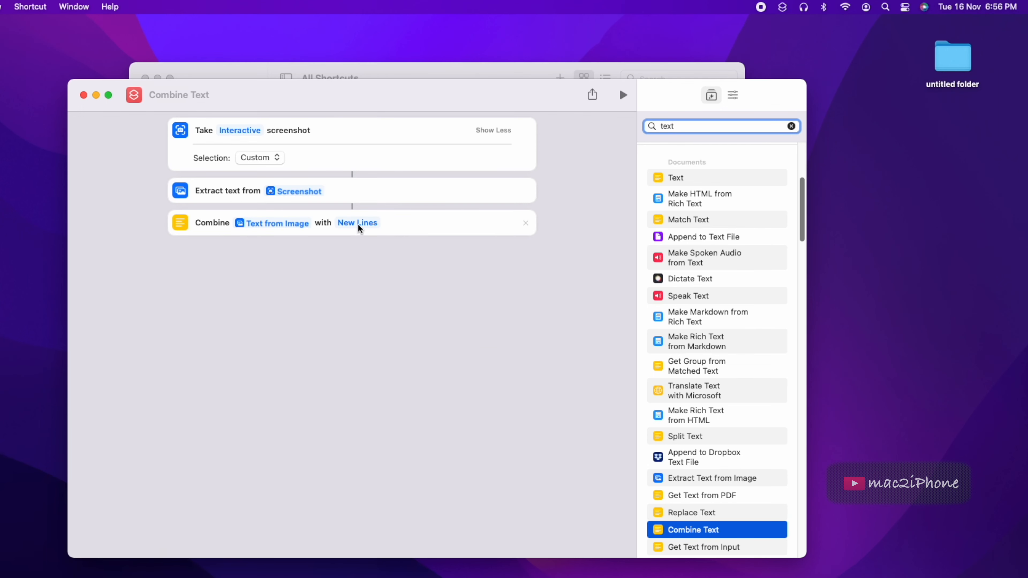
# Keep Combine Text joining with New Lines, test-run on a captured region, and clear the search
pyautogui.click(358, 222)
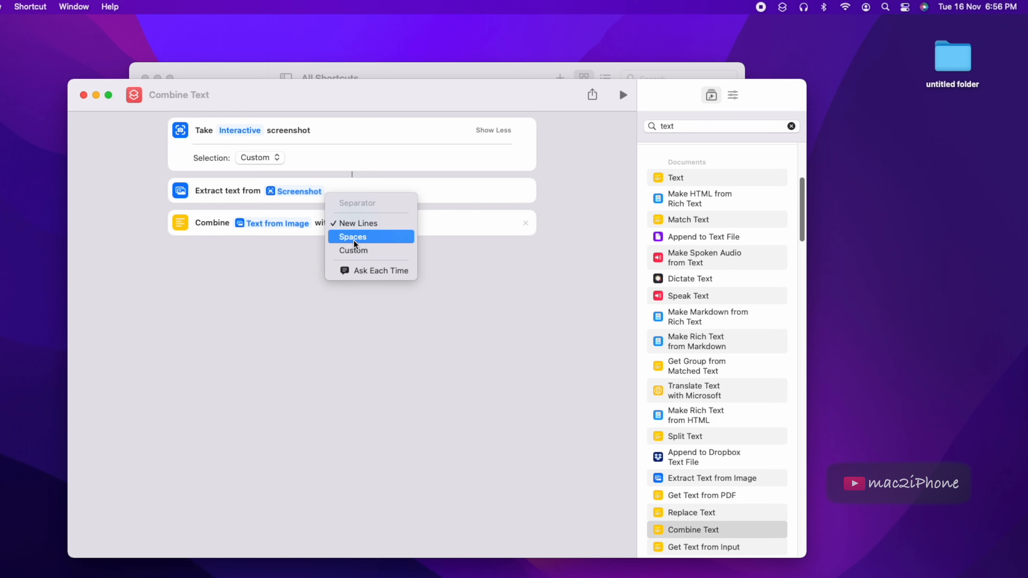
pyautogui.moveTo(357, 223)
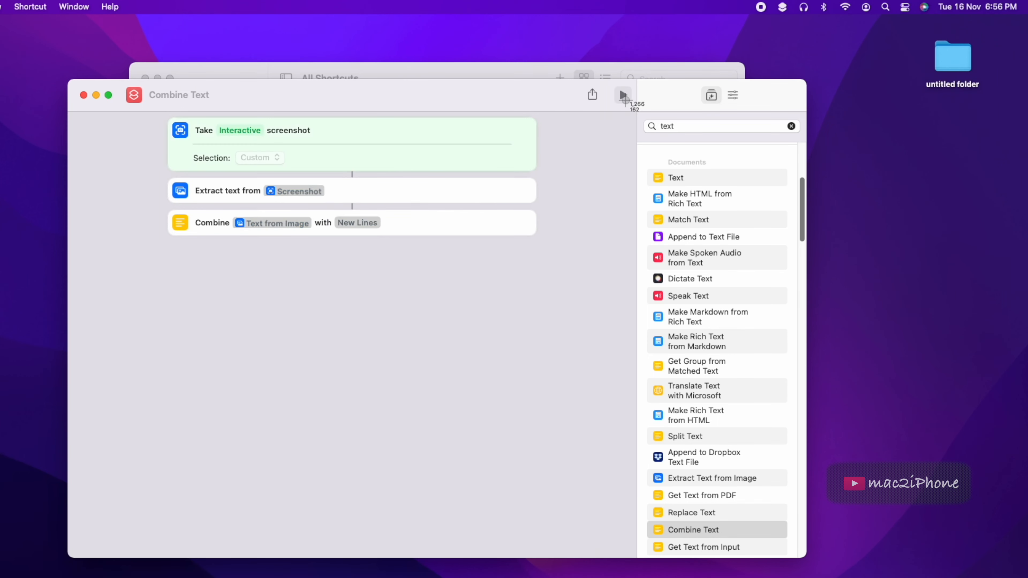
pyautogui.click(622, 94)
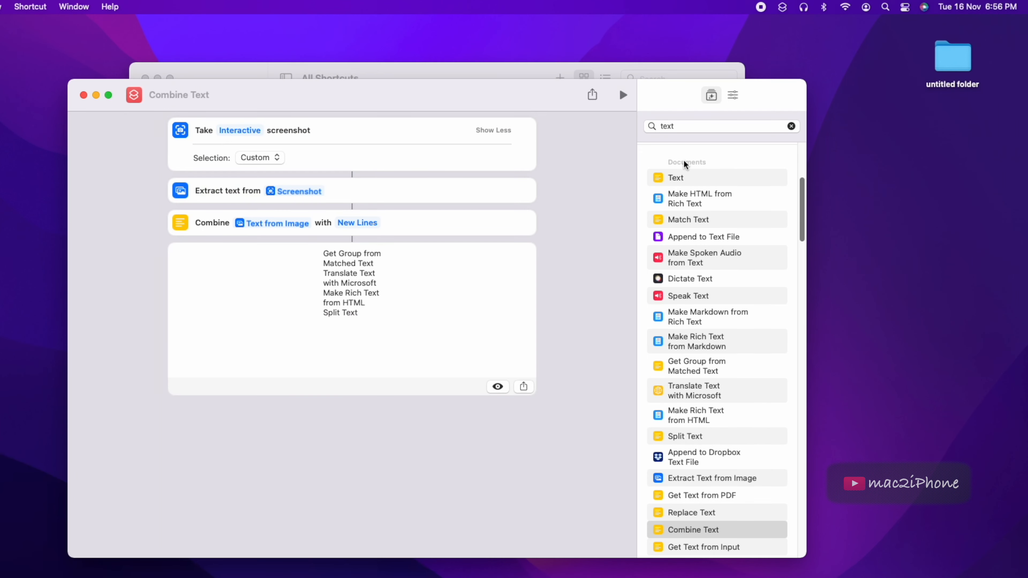
pyautogui.click(791, 126)
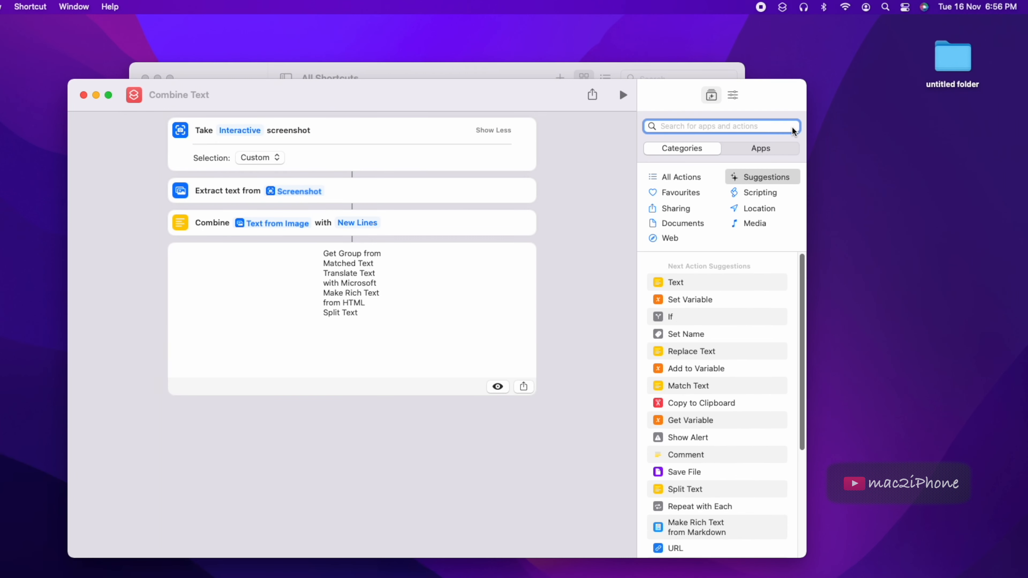
# Add Copy to Clipboard, run the shortcut and paste the result into a new TextEdit document
pyautogui.write('copy')
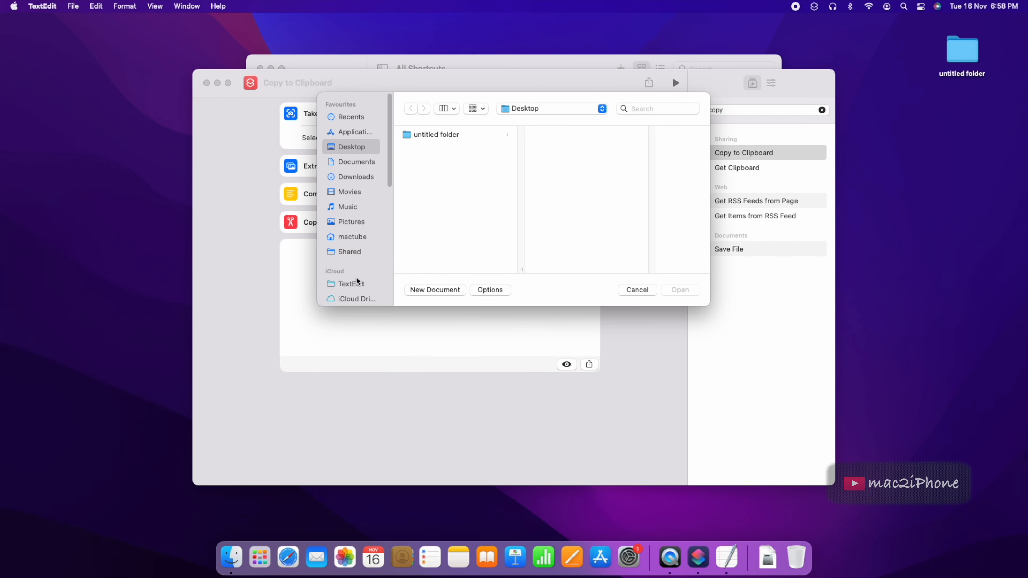
pyautogui.click(636, 289)
pyautogui.write('text f')
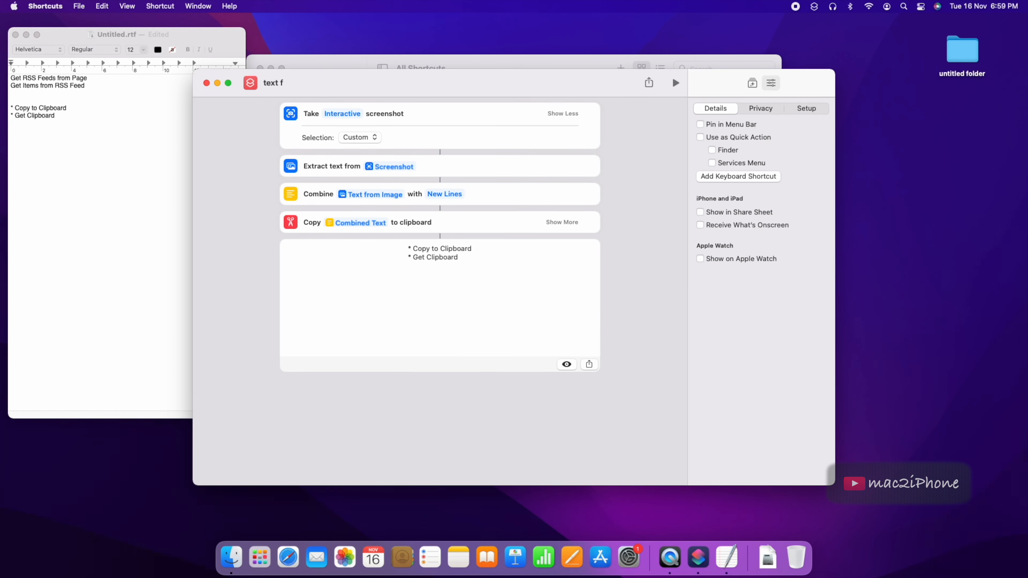
# Name the shortcut 'text from screenshot', pin it in the menu bar and run it from there
pyautogui.write('rom')
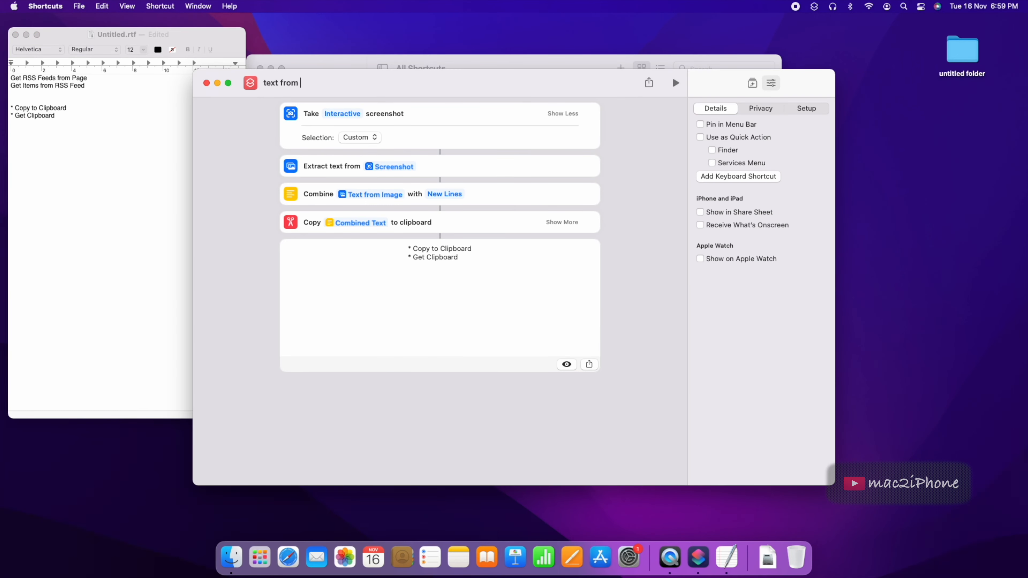
pyautogui.click(699, 123)
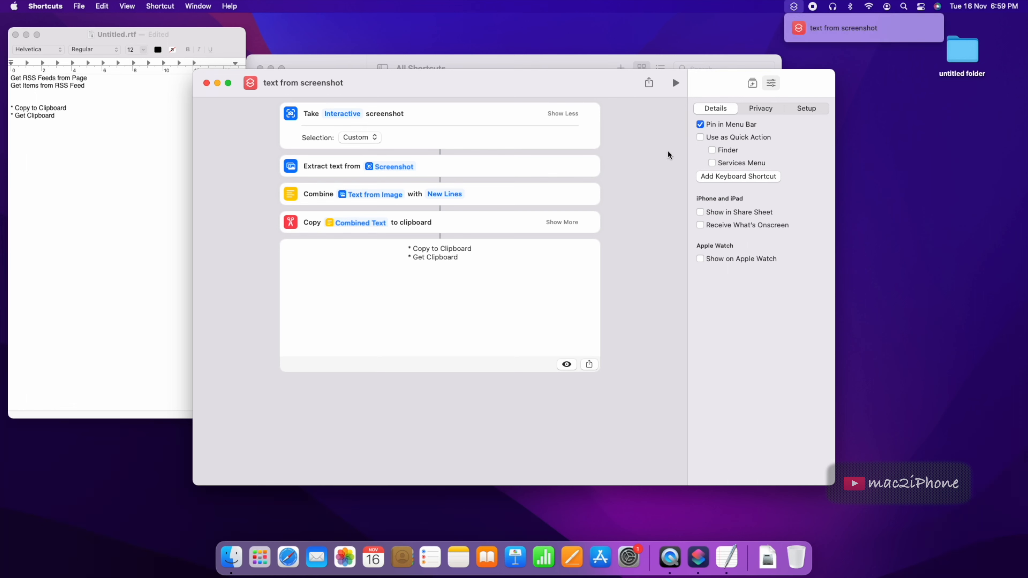
pyautogui.click(675, 82)
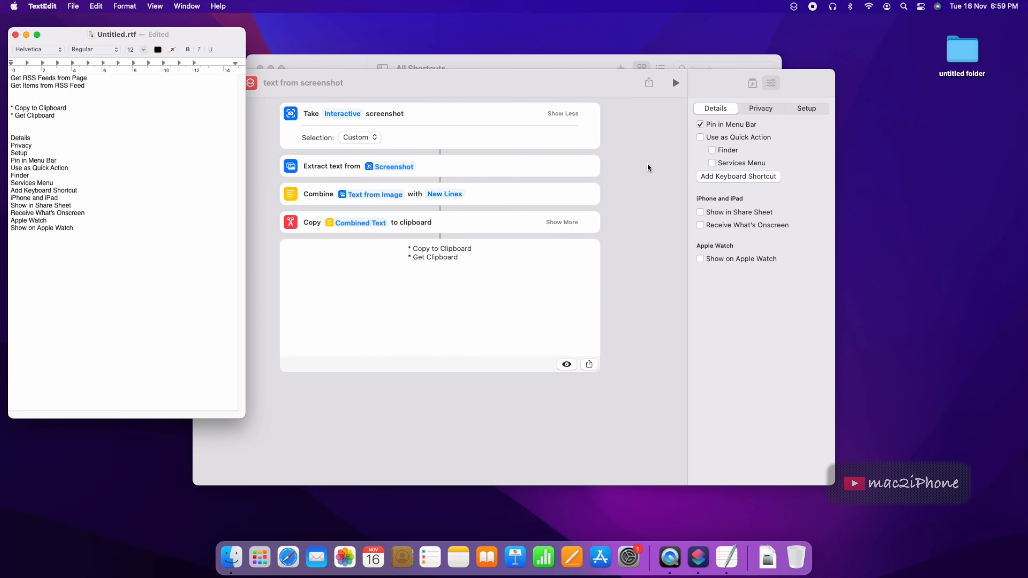
pyautogui.click(437, 83)
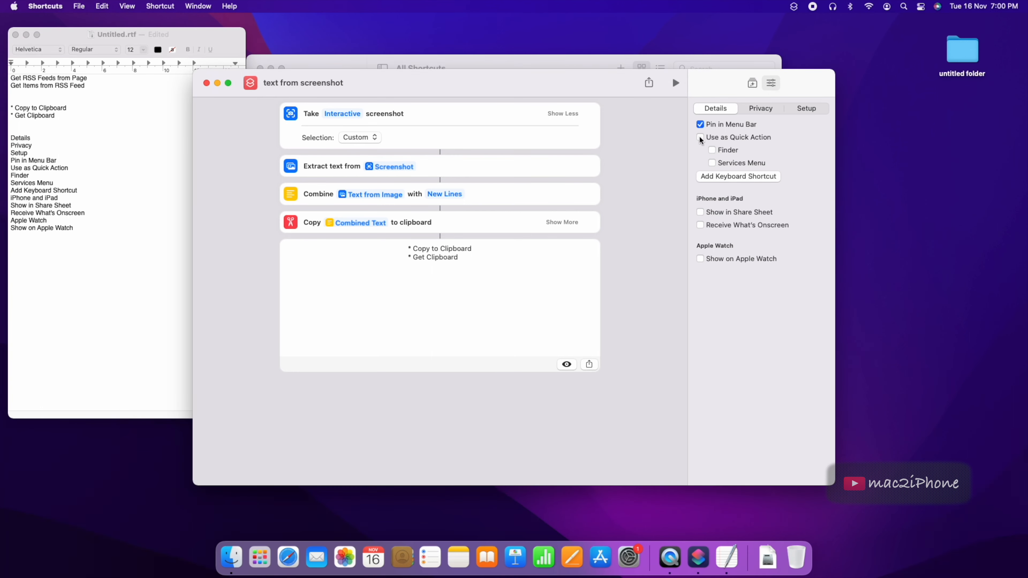
# Enable Use as Quick Action in the Services Menu and assign a keyboard shortcut
pyautogui.click(700, 137)
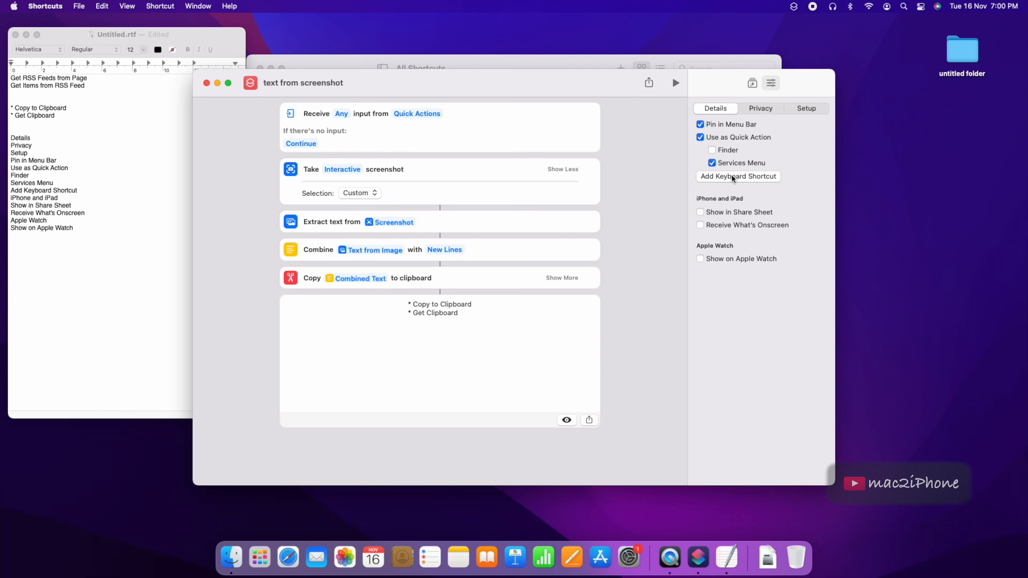
pyautogui.click(738, 176)
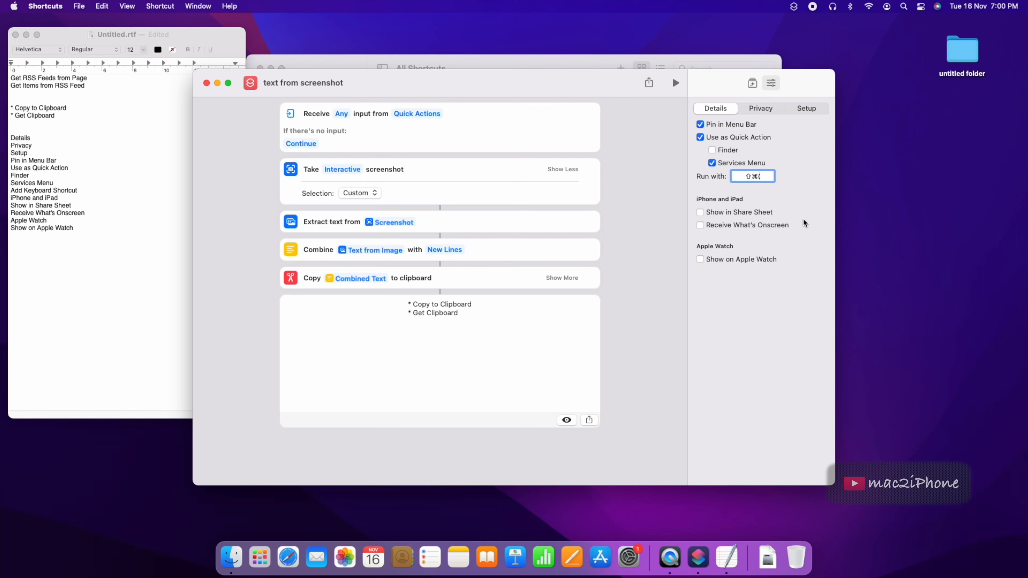
pyautogui.moveTo(840, 213)
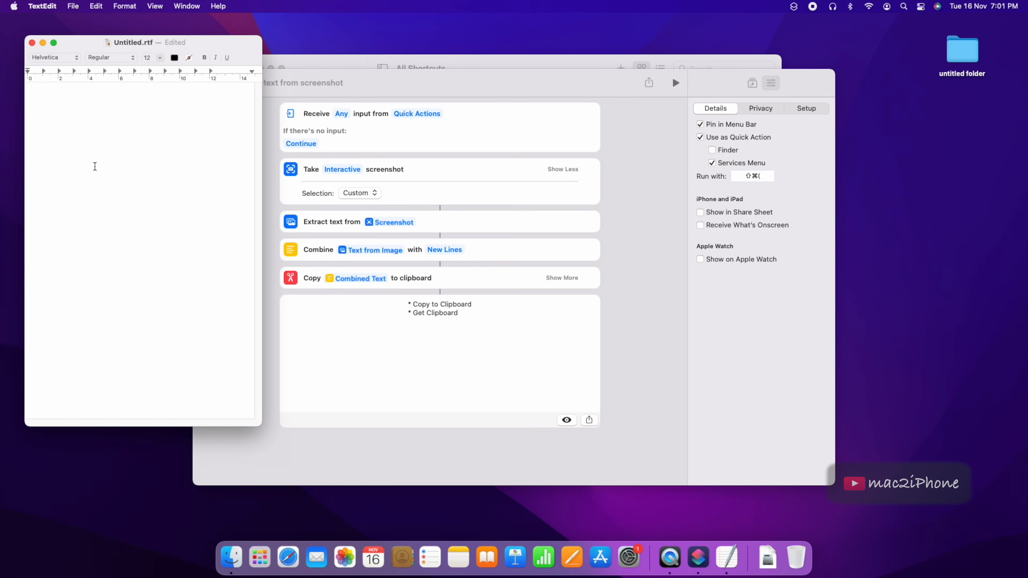
# Paste the captured line 'Extract text from Screenshot' into the cleared TextEdit document
pyautogui.rightClick(95, 166)
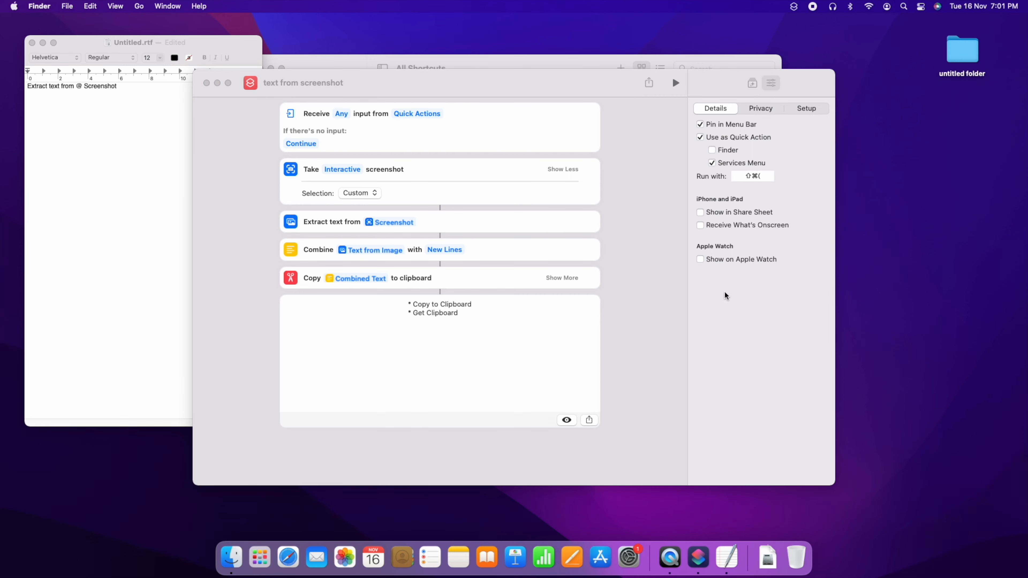
pyautogui.moveTo(409, 255)
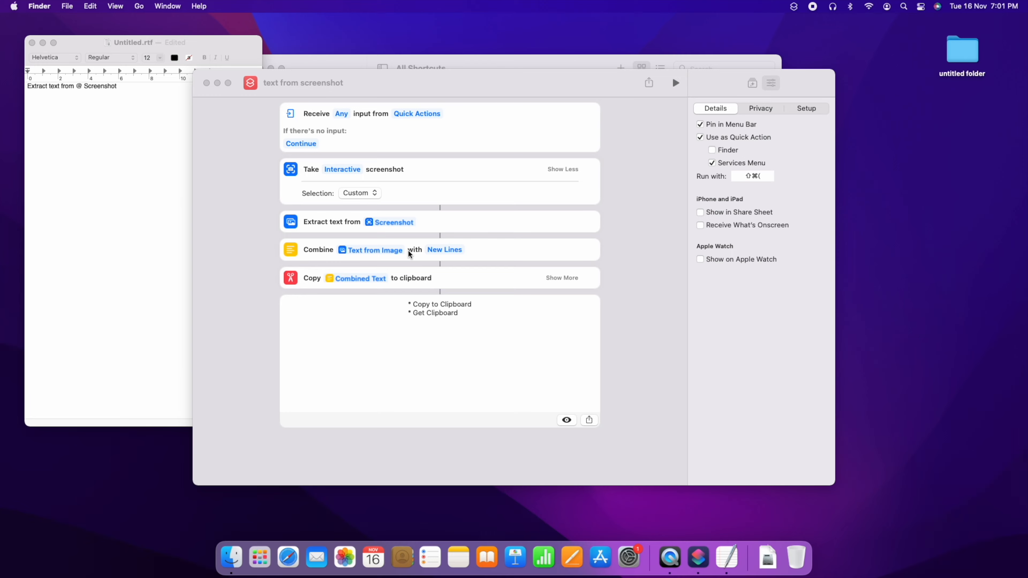